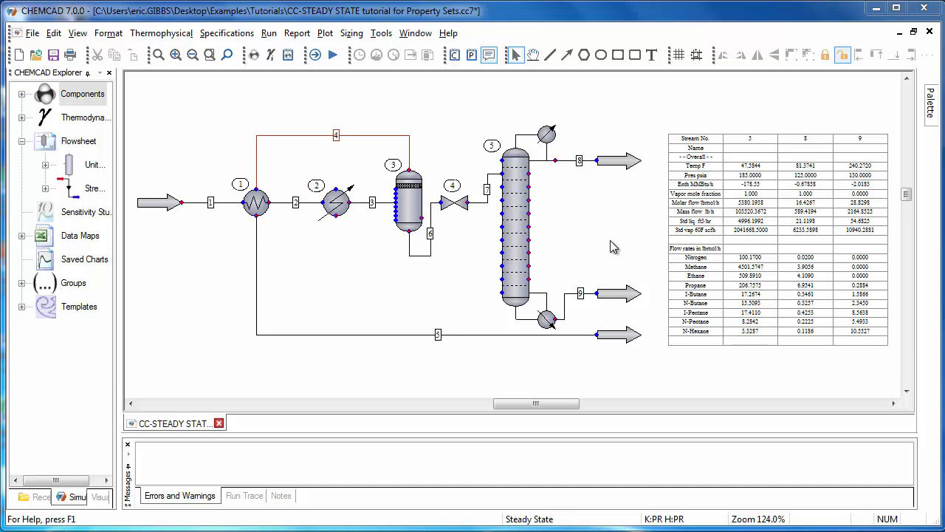
mouse_move(533, 149)
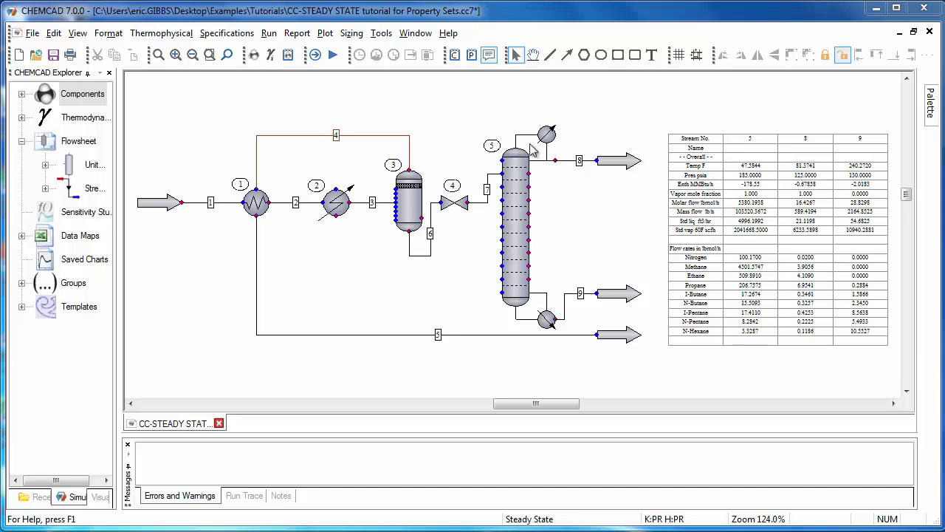
Step: Open Customize Property Sets from the Report menu's stream report options
click(297, 32)
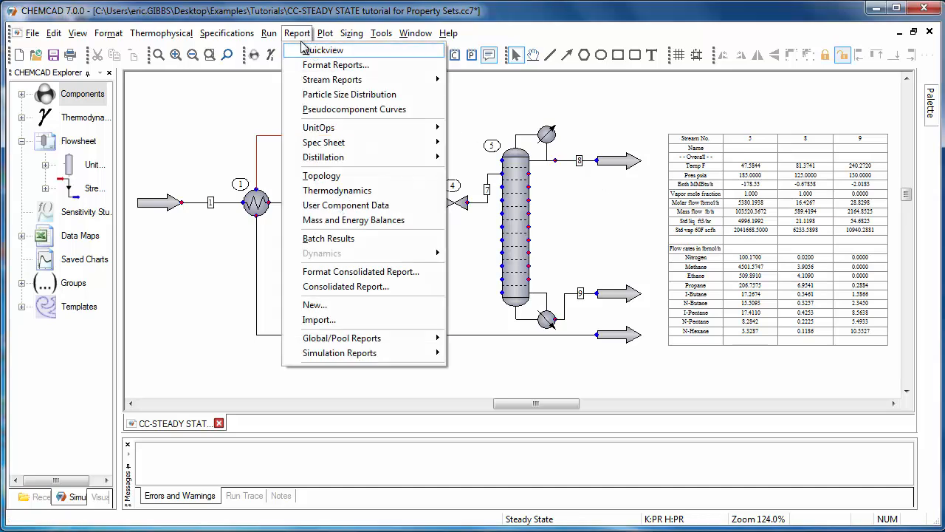
mouse_move(332, 79)
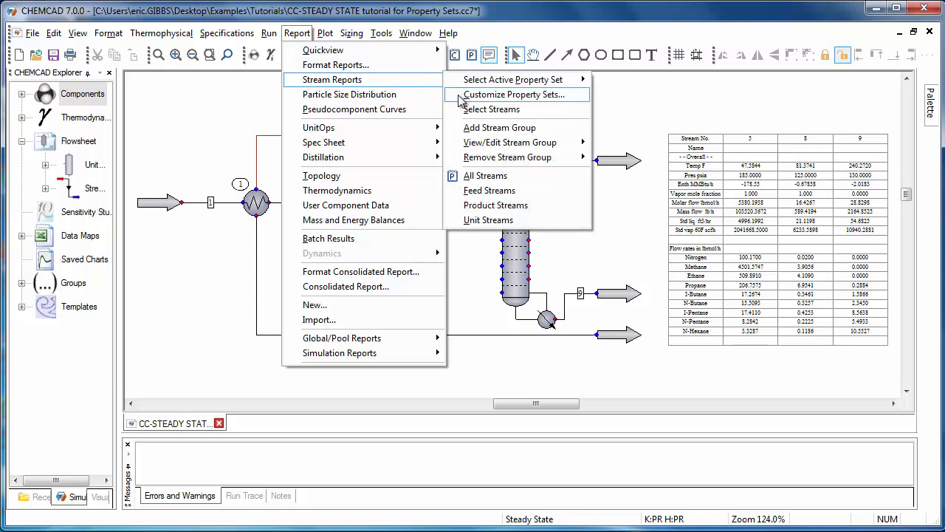
click(514, 94)
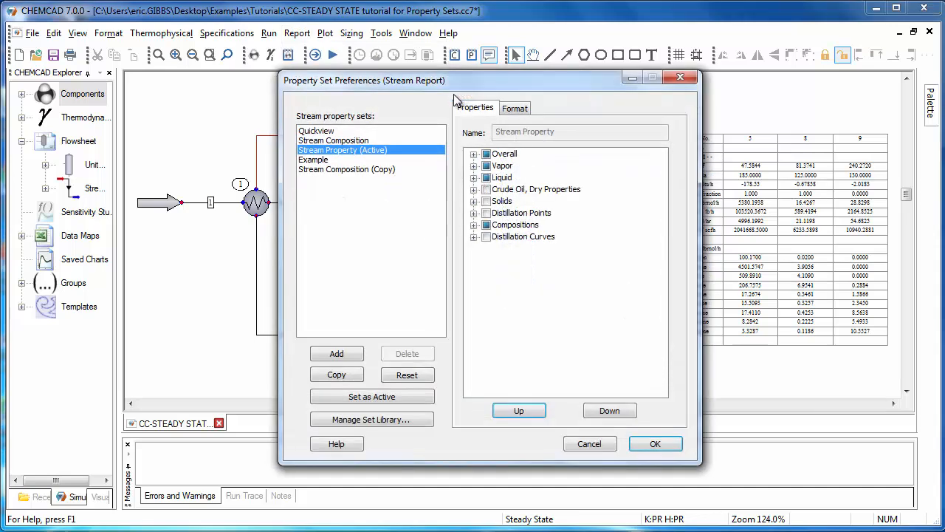
mouse_move(399, 425)
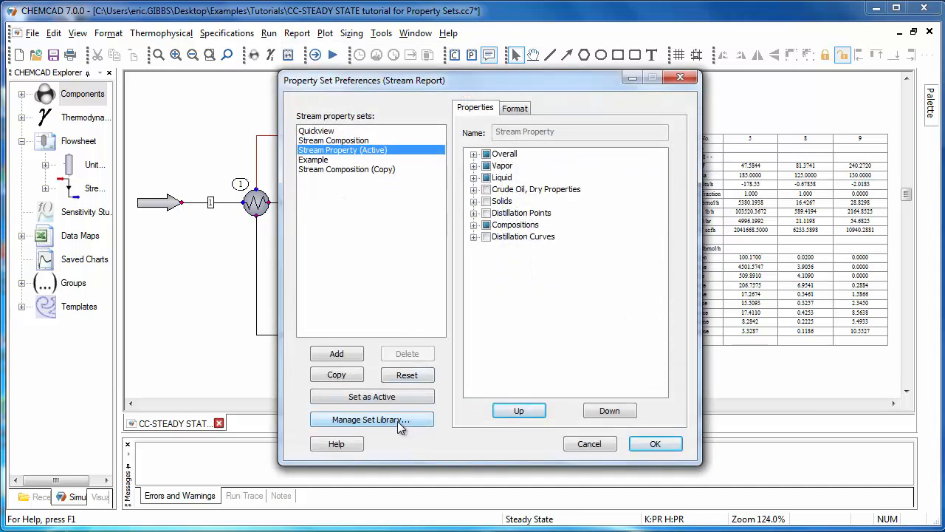
Step: Open the property set library manager and select the local Example set
click(372, 419)
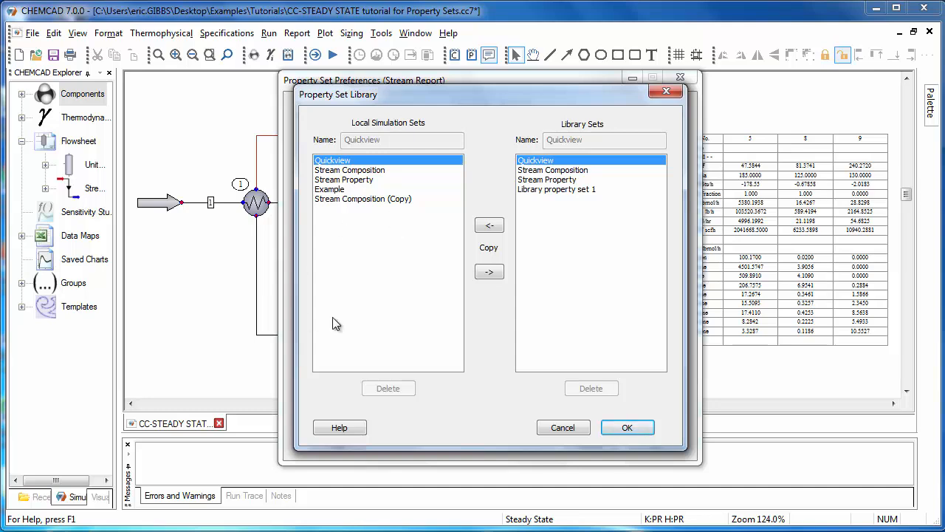
mouse_move(344, 290)
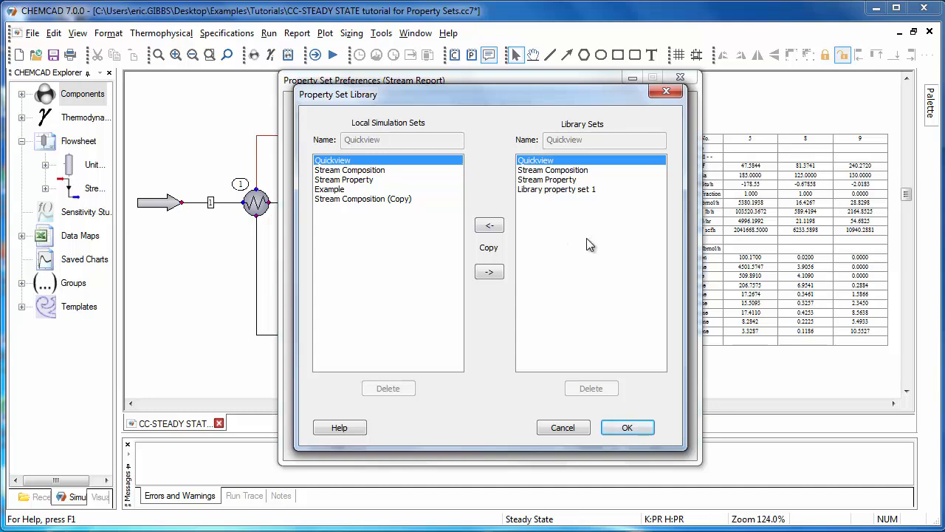
mouse_move(435, 213)
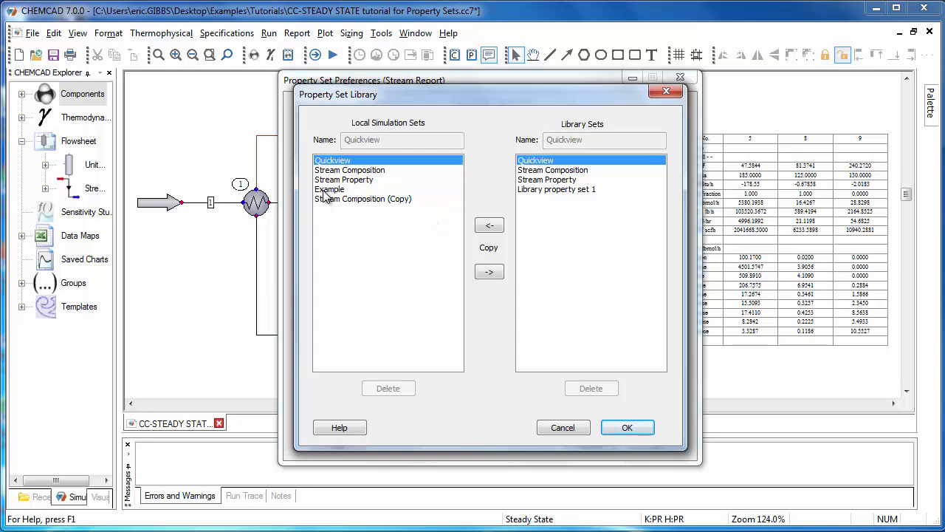
click(330, 189)
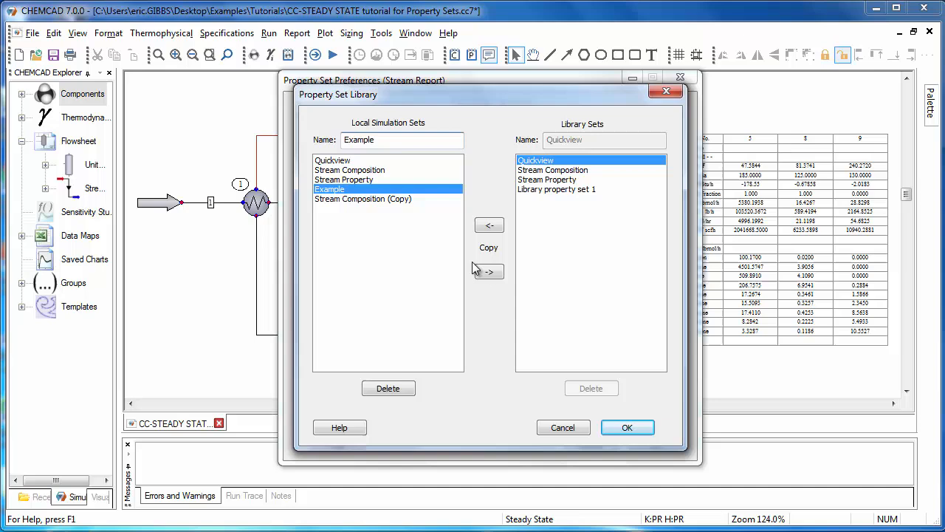
Step: Copy the Example set into the library as Example (Copy)
click(488, 272)
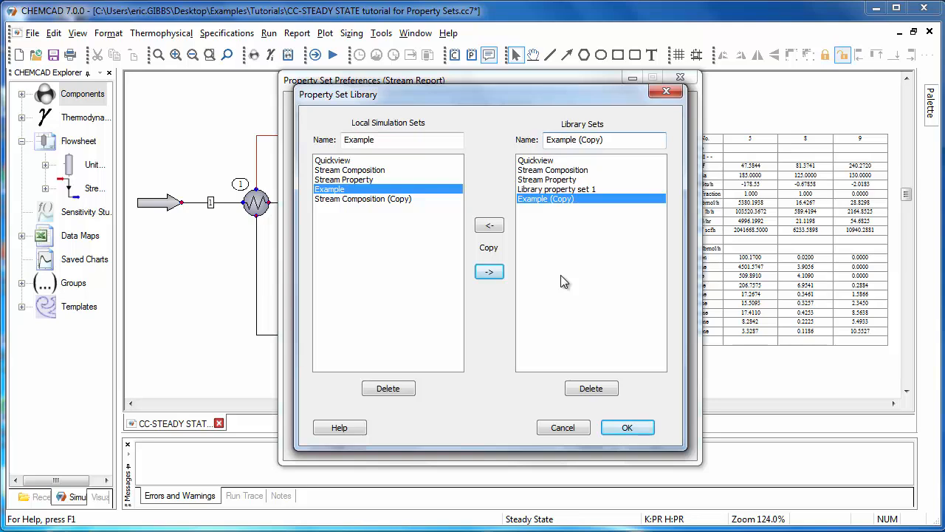
click(603, 140)
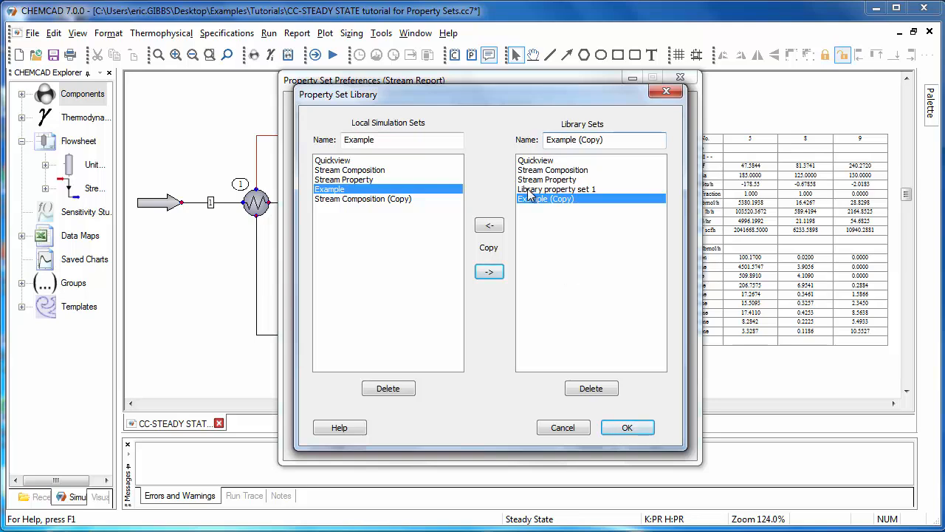
Step: Select Library property set 1 and copy it into the simulation
click(556, 189)
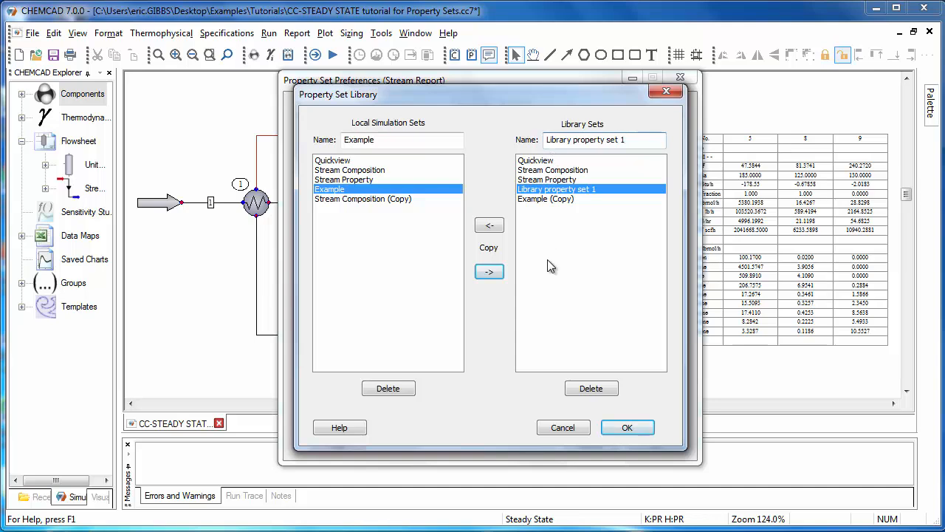
click(489, 226)
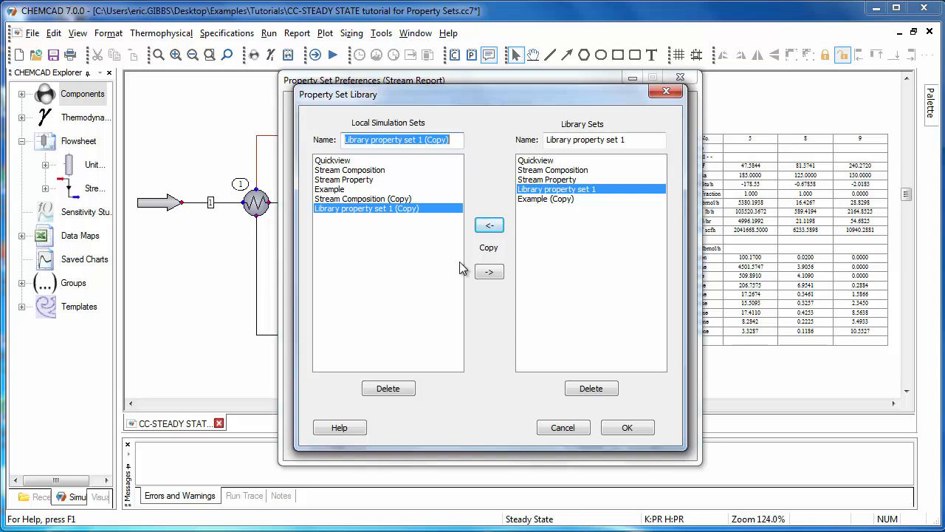
Step: Confirm the Property Set Library changes, adding Library property set 1 (Copy) locally
click(627, 427)
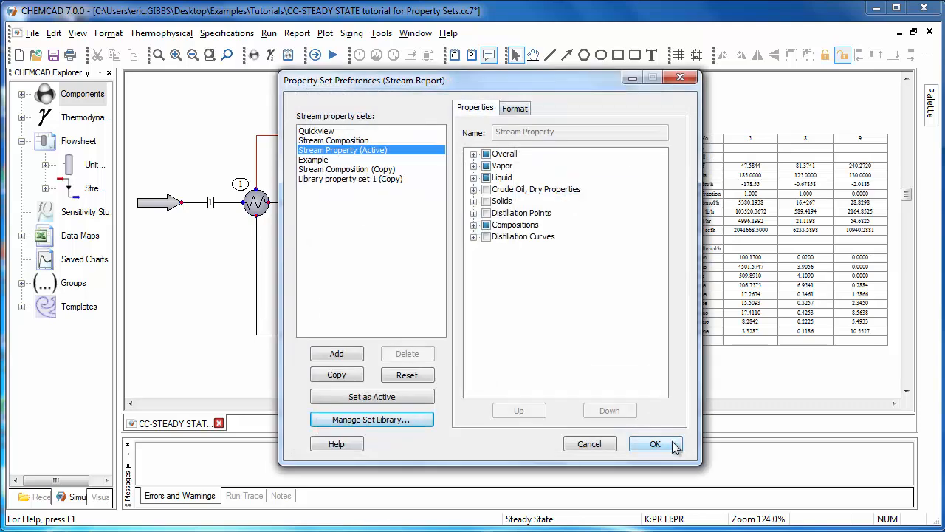
Step: Close Property Set Preferences with OK, returning to the flowsheet
click(655, 444)
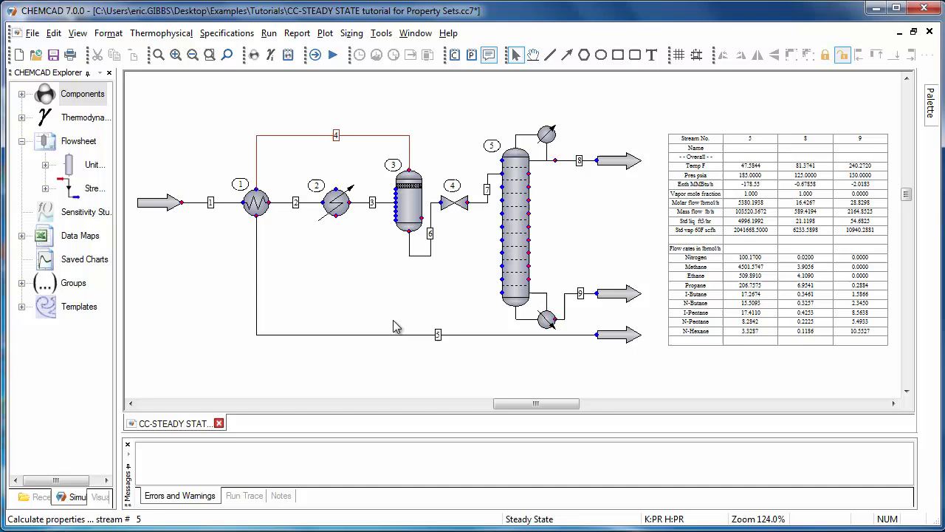
mouse_move(723, 144)
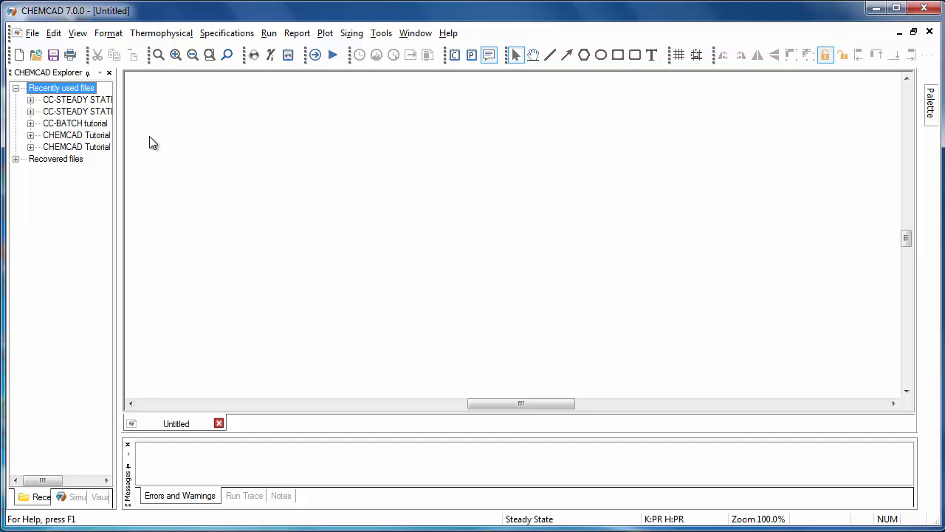
Step: Open the Report menu in the new untitled simulation
click(297, 33)
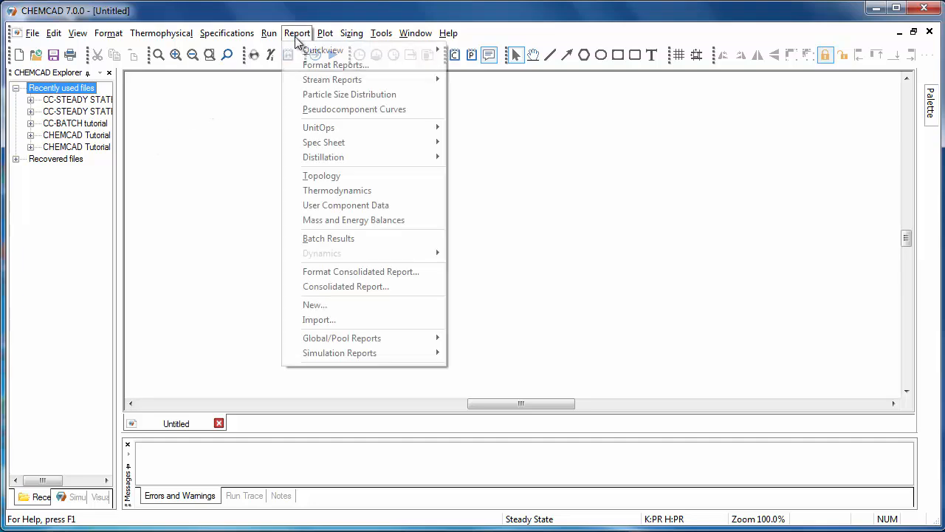
mouse_move(322, 50)
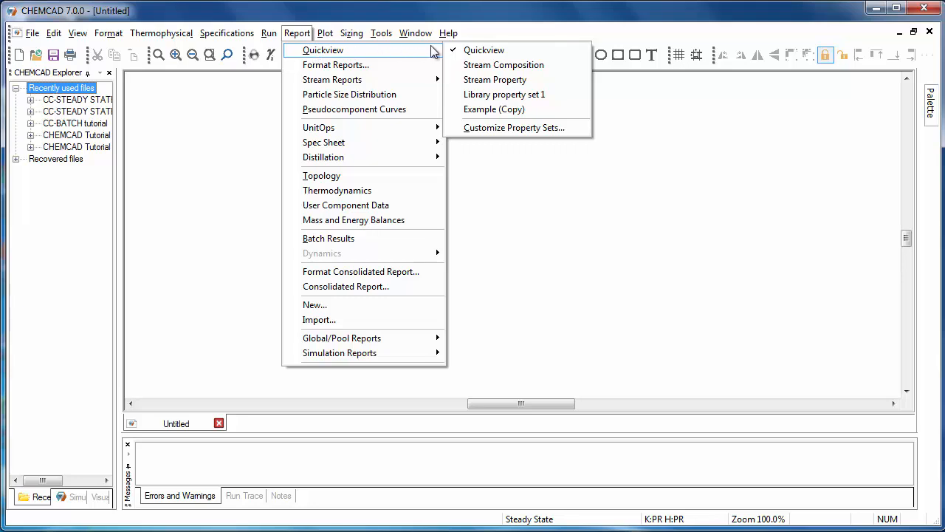
mouse_move(494, 109)
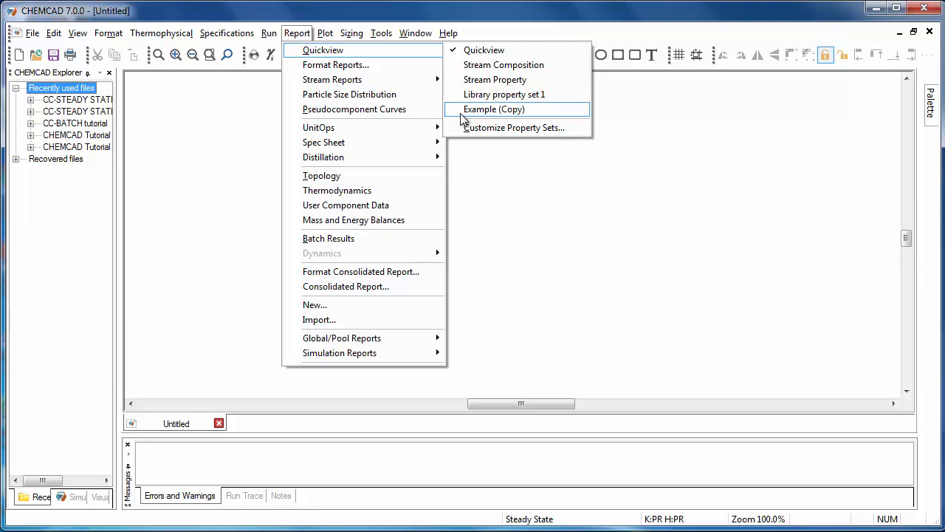
mouse_move(494, 79)
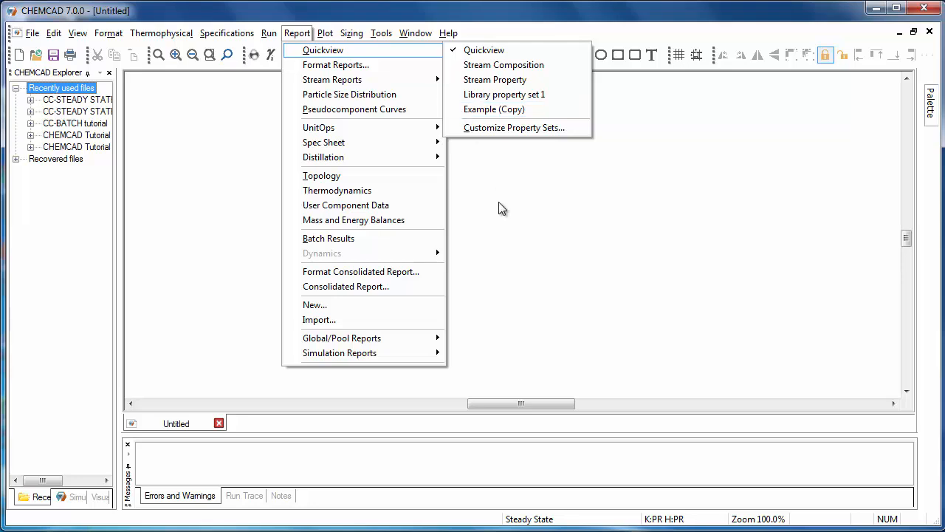
mouse_move(513, 231)
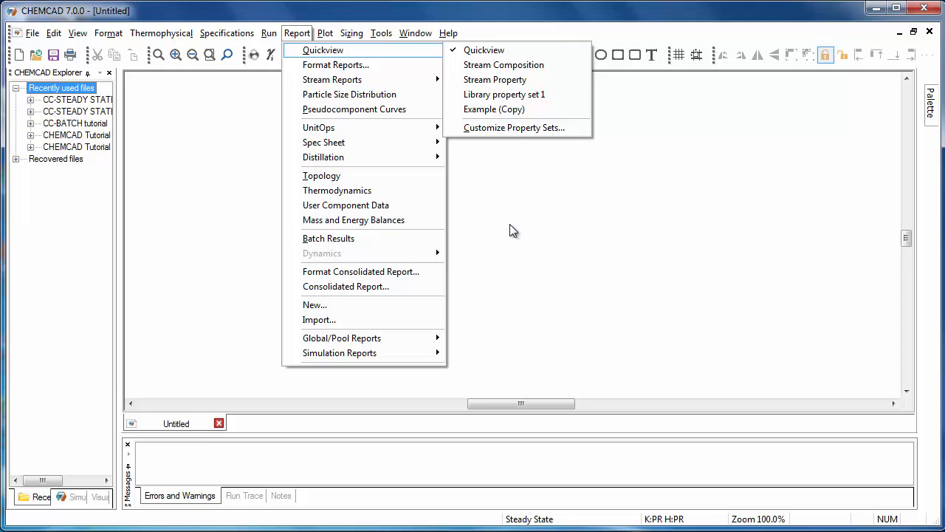
mouse_move(509, 231)
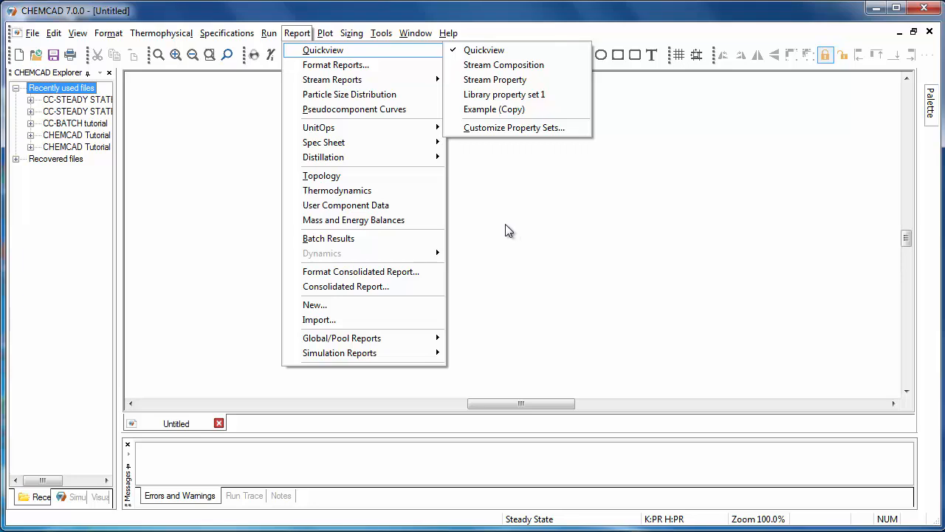